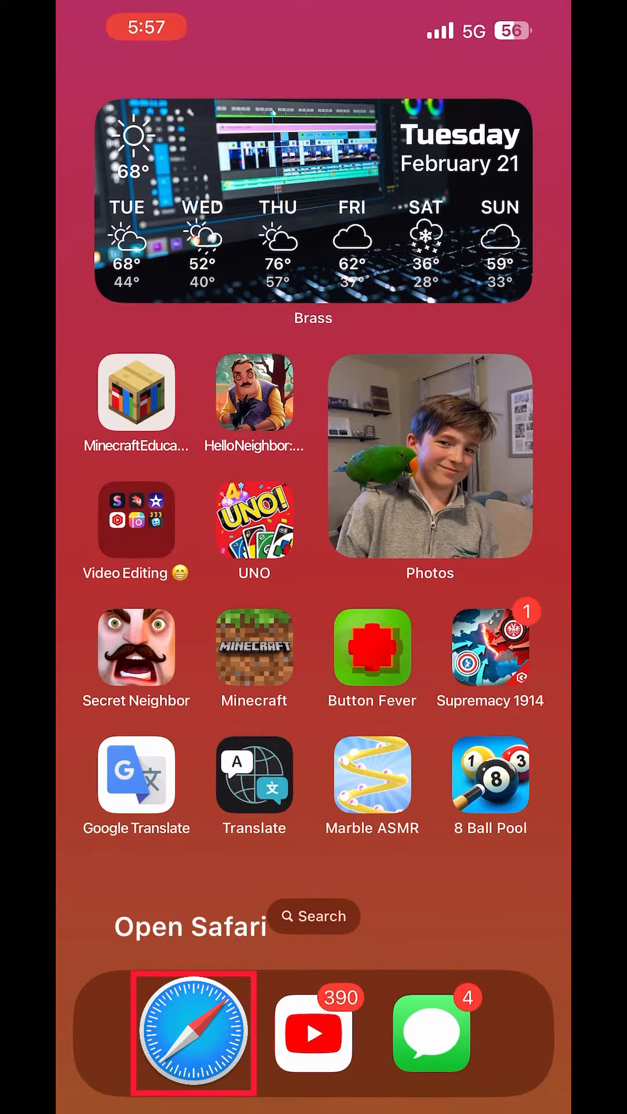
{"action": "left_click", "coordinate": [193, 1034]}
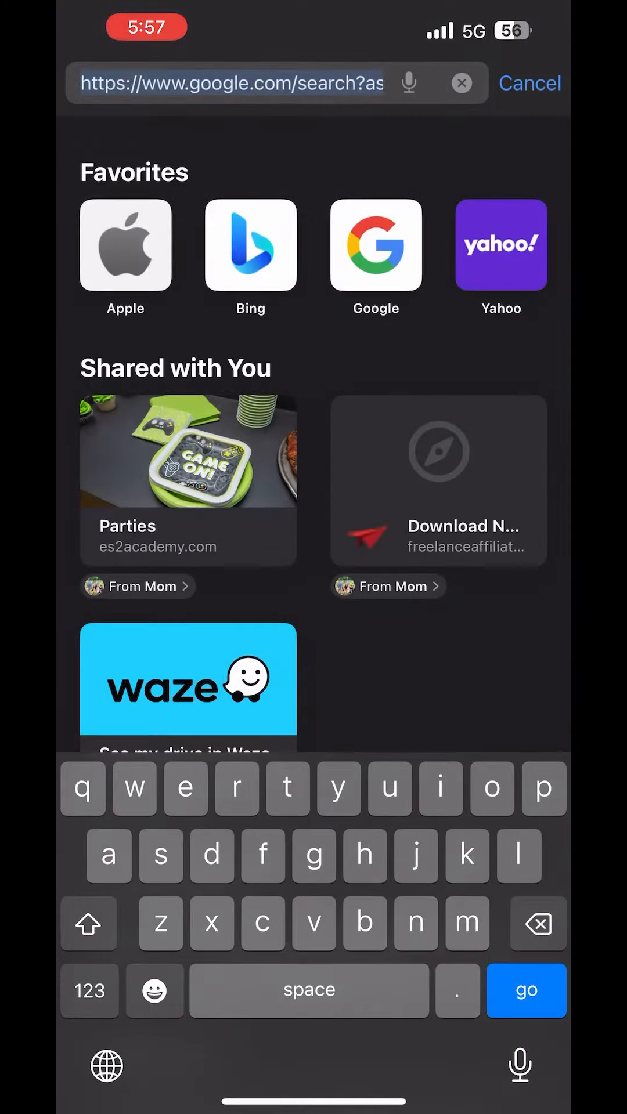
{"action": "left_click", "coordinate": [461, 84]}
{"action": "type", "text": "www.xb"}
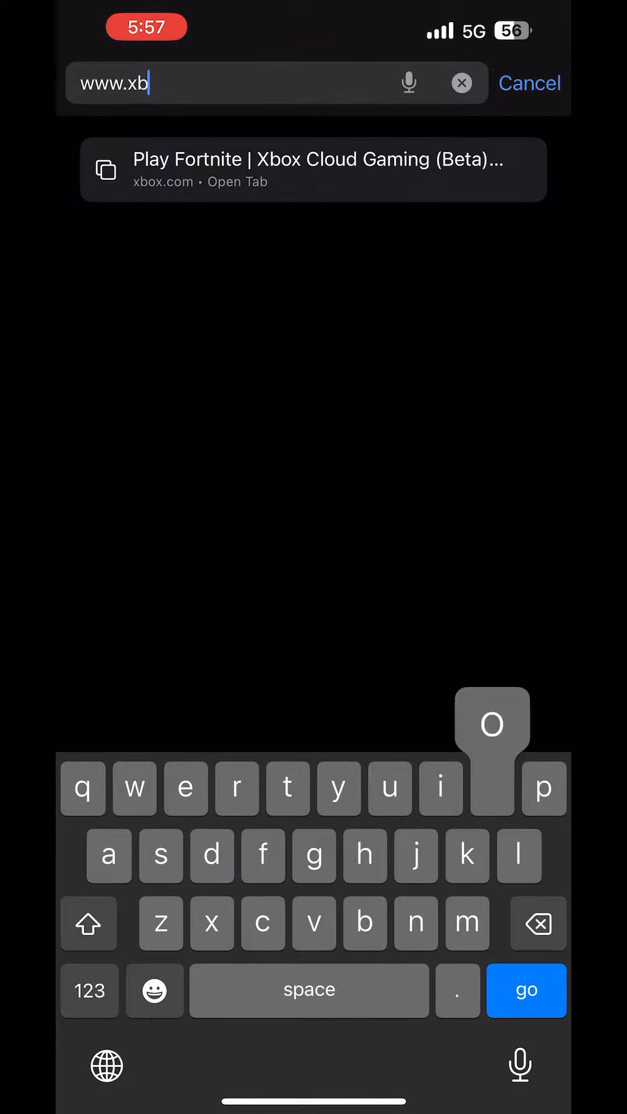
{"action": "type", "text": "ox.com"}
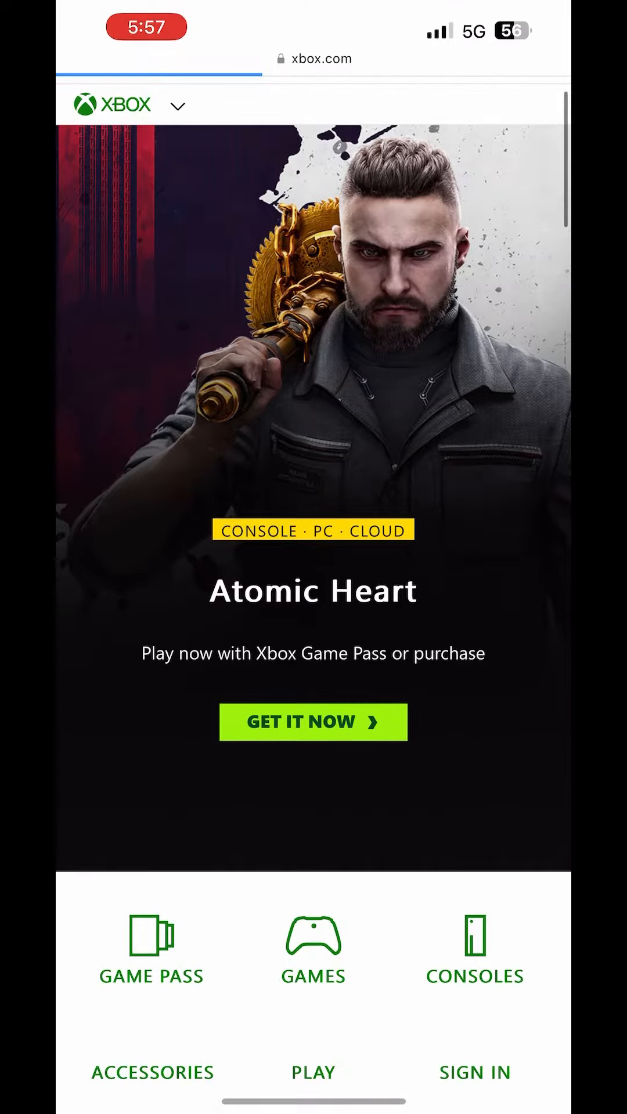
Step: Scroll down the Xbox home page to the Cloud Gaming PLAY entry
{"action": "scroll", "scroll_direction": "down", "scroll_amount": 3}
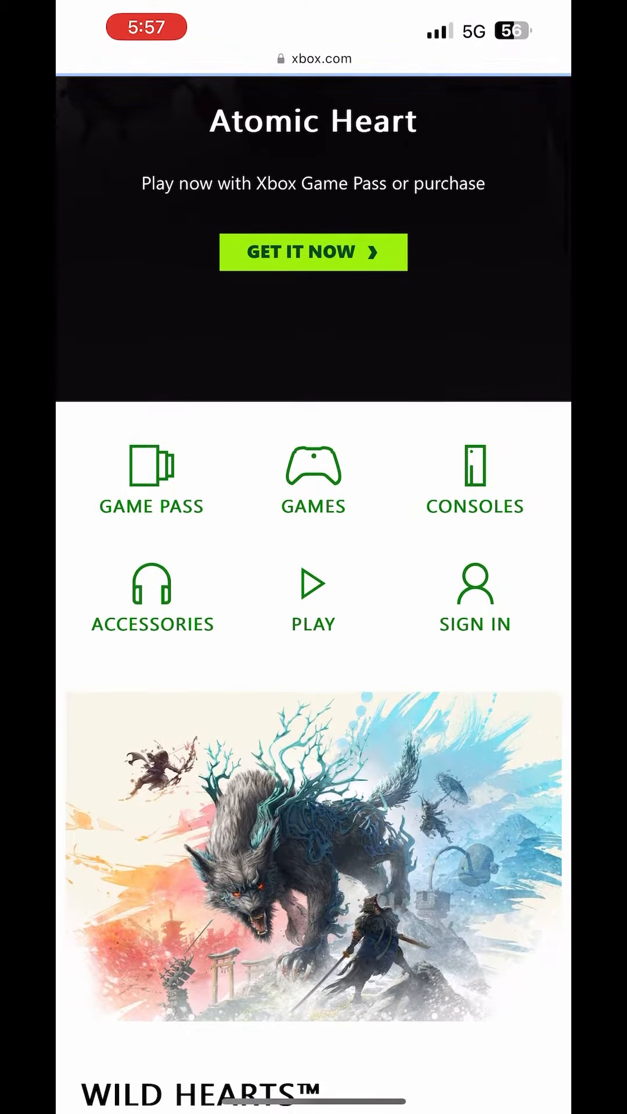
{"action": "scroll", "scroll_direction": "down", "scroll_amount": 3}
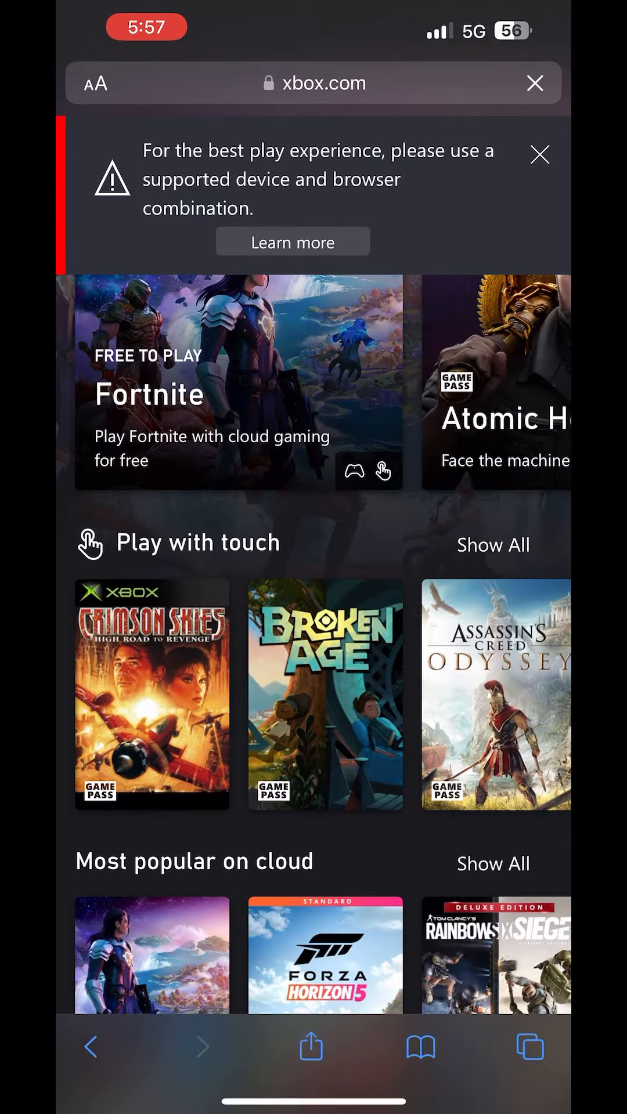
Step: Dismiss the unsupported-browser warning and add the page to the home screen as 'Cloud Gaming'
{"action": "left_click", "coordinate": [534, 83]}
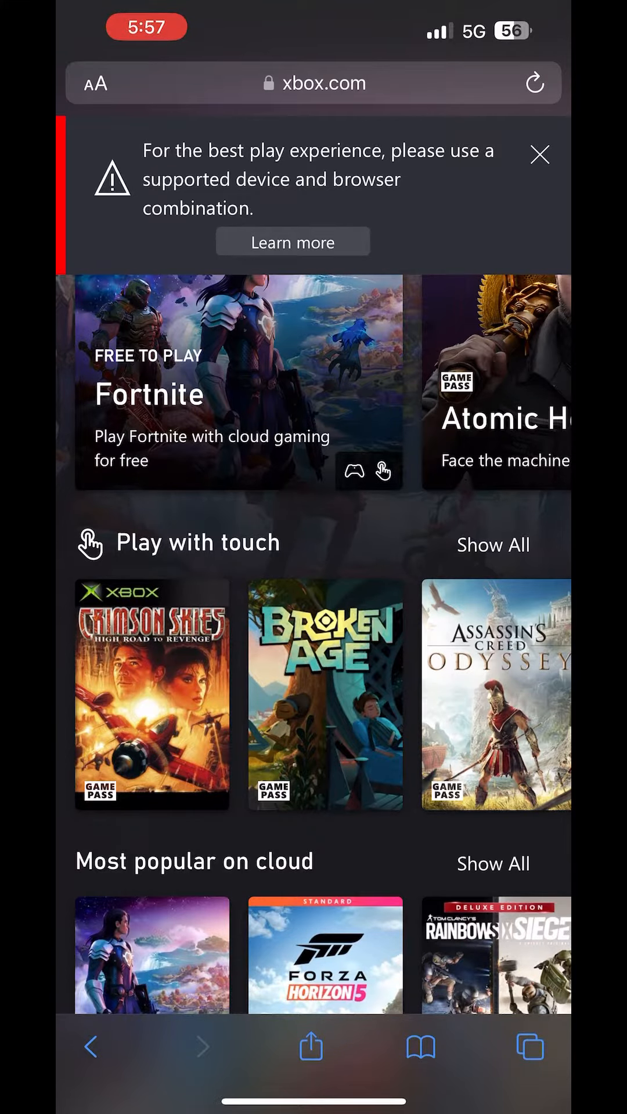
{"action": "left_click", "coordinate": [540, 154]}
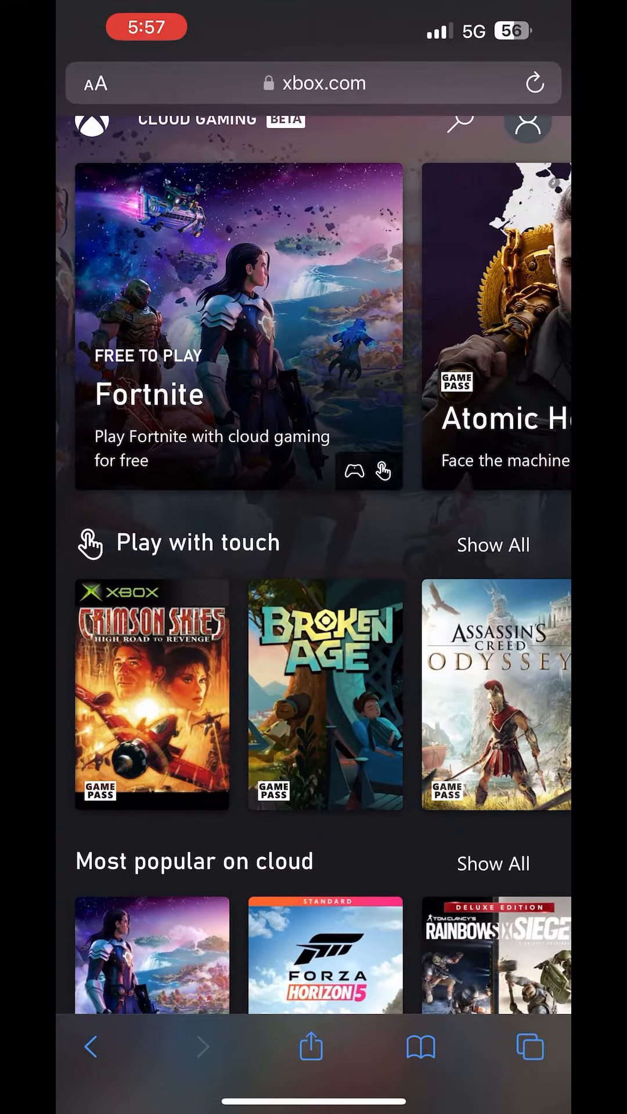
{"action": "left_click", "coordinate": [311, 1046]}
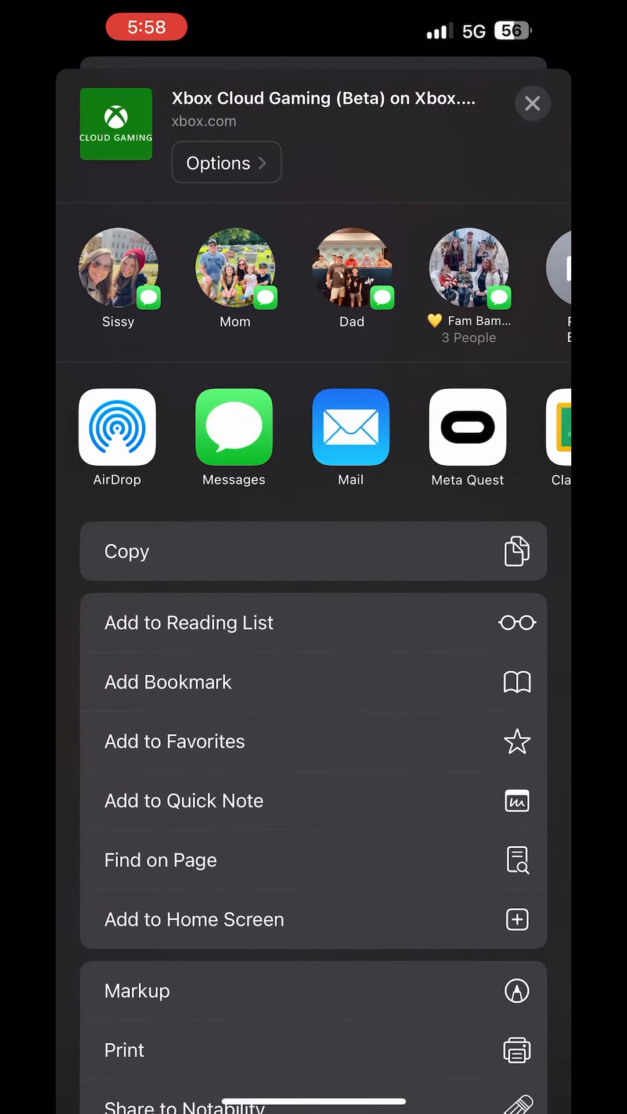
{"action": "left_click", "coordinate": [194, 919]}
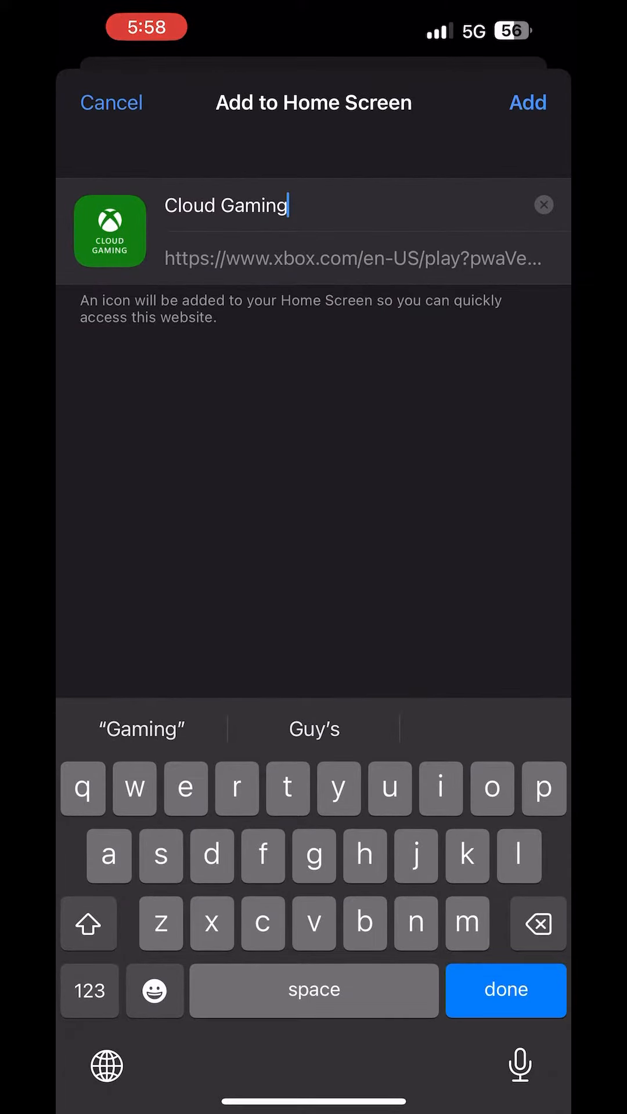
{"action": "left_click", "coordinate": [527, 103]}
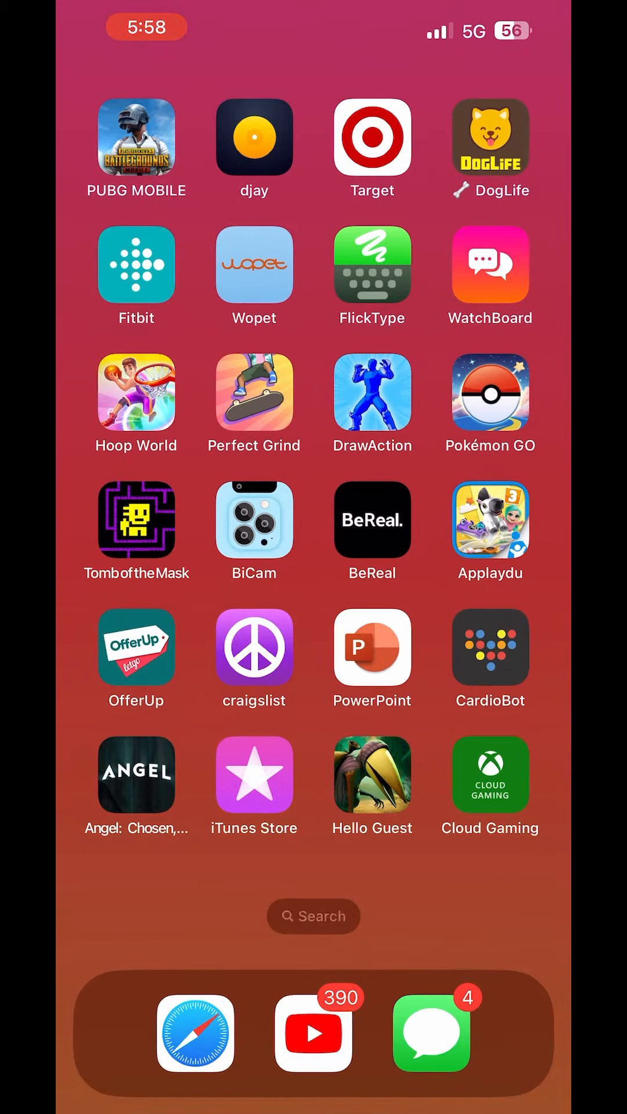
Step: Launch the Cloud Gaming shortcut, peek at Fortnite, and return to the Cloud Gaming home
{"action": "left_click", "coordinate": [489, 775]}
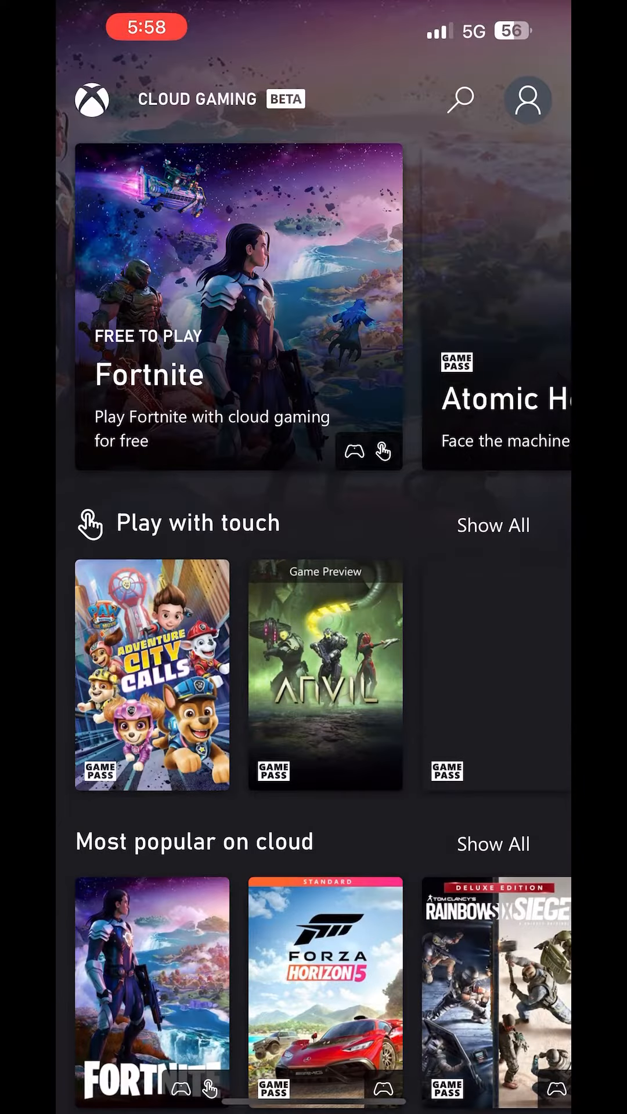
{"action": "left_click", "coordinate": [238, 311]}
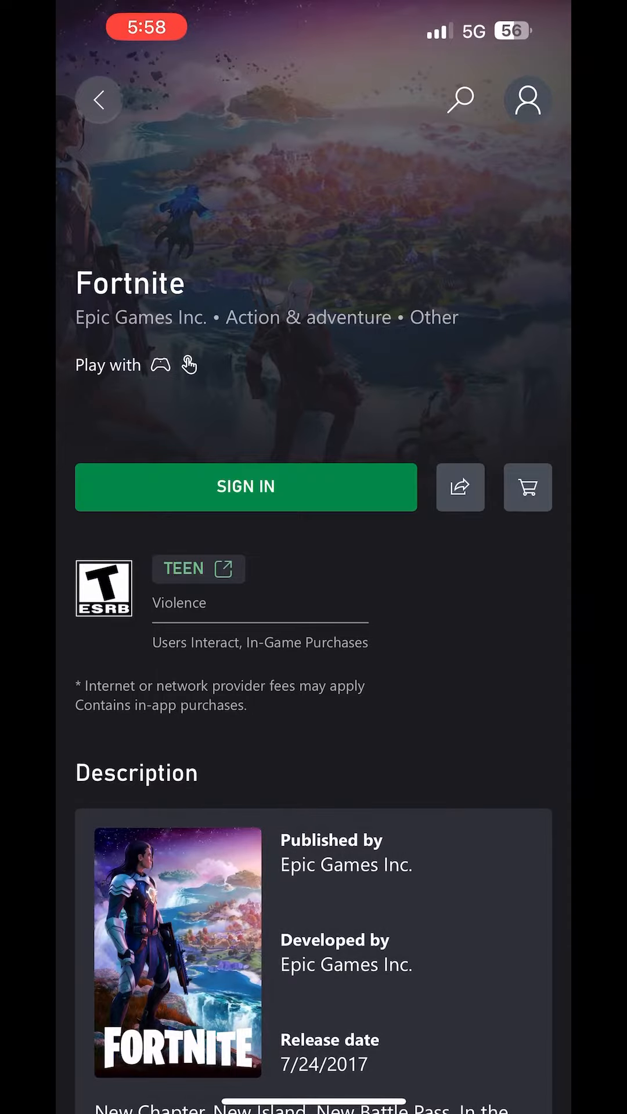
{"action": "left_click", "coordinate": [99, 100]}
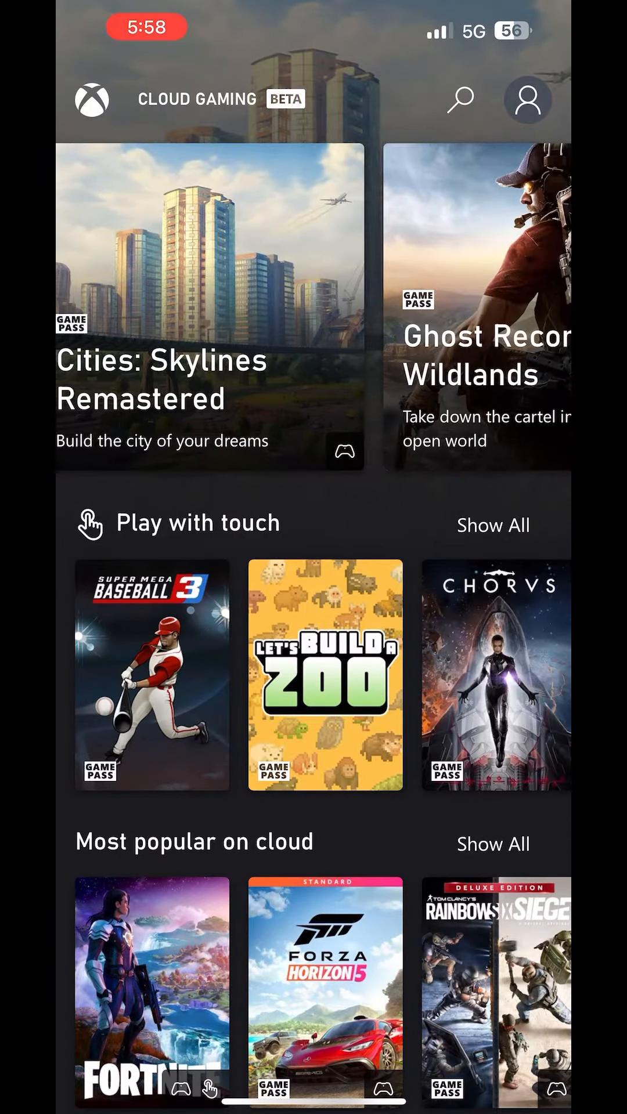
Step: Browse the game rows and open the Fortnite game page again
{"action": "scroll", "scroll_direction": "down", "scroll_amount": 3}
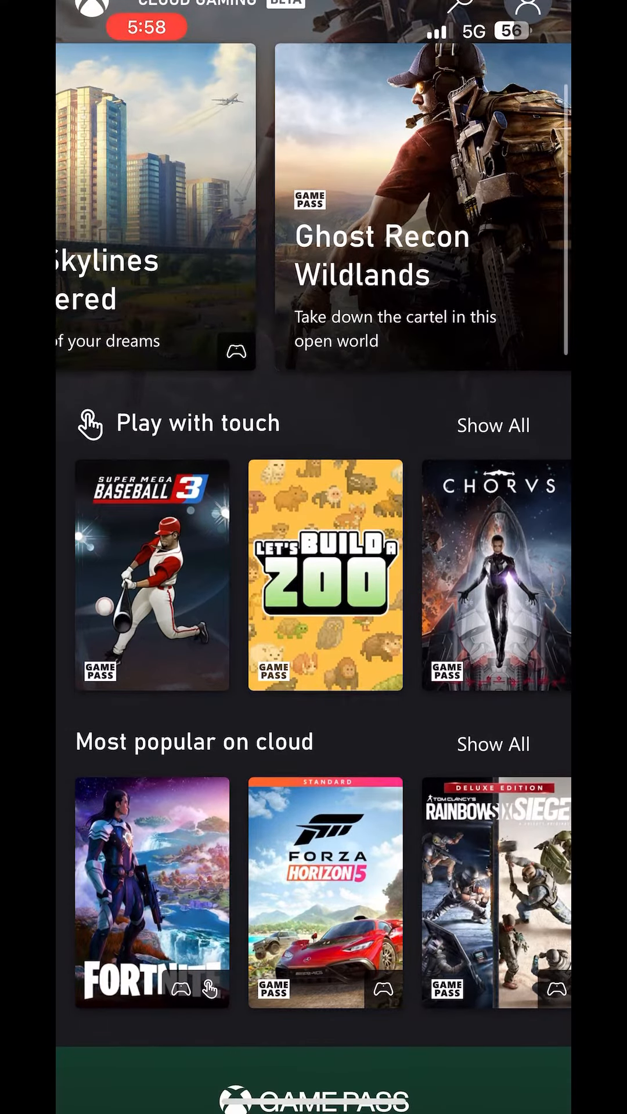
{"action": "scroll", "scroll_direction": "left", "scroll_amount": 3}
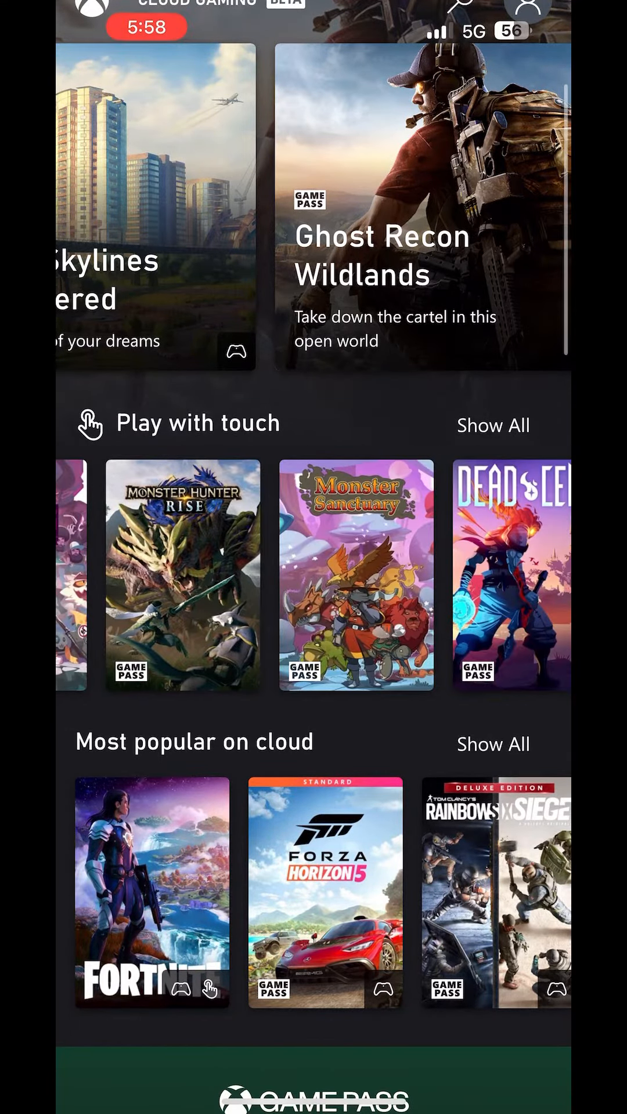
{"action": "scroll", "scroll_direction": "left", "scroll_amount": 3}
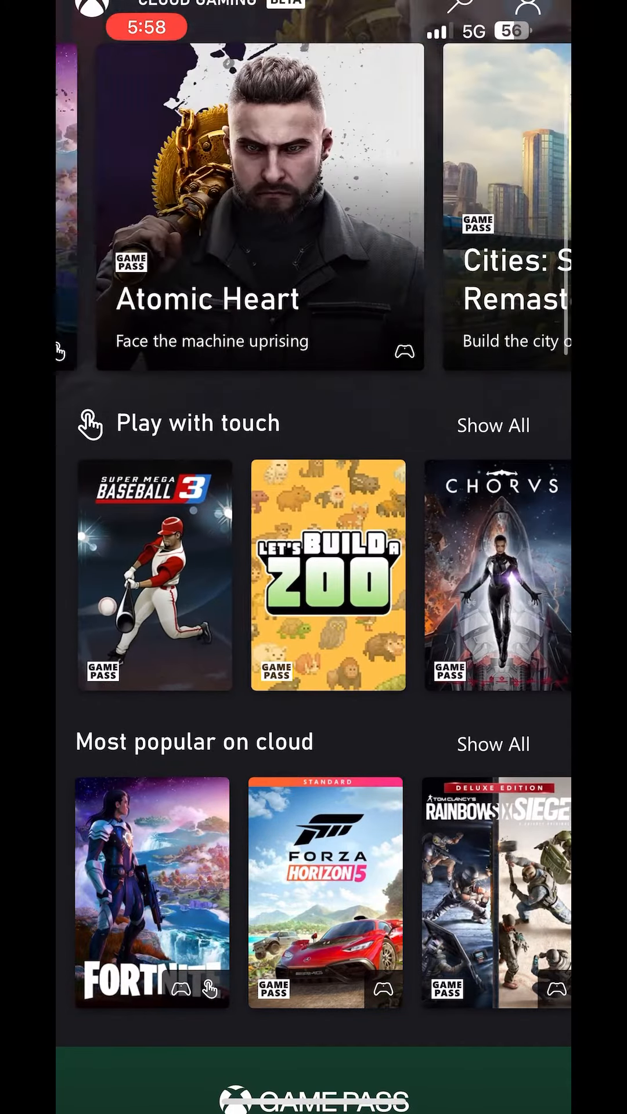
{"action": "left_click", "coordinate": [151, 893]}
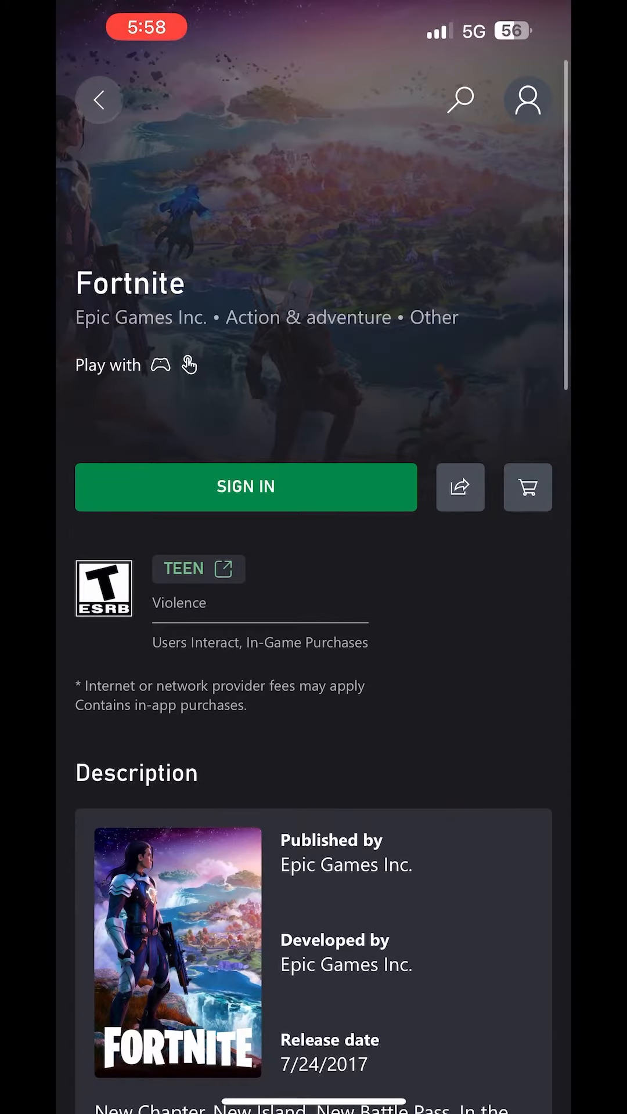
Step: Sign in to the Xbox account through the Microsoft login from the Fortnite page
{"action": "left_click", "coordinate": [245, 487]}
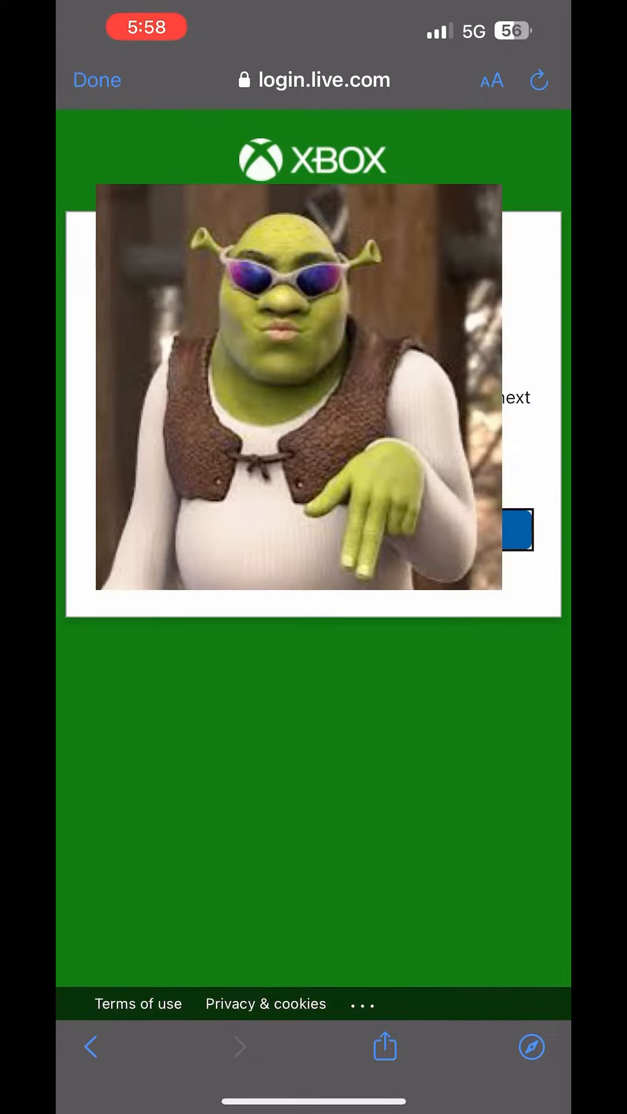
{"action": "left_click", "coordinate": [539, 80]}
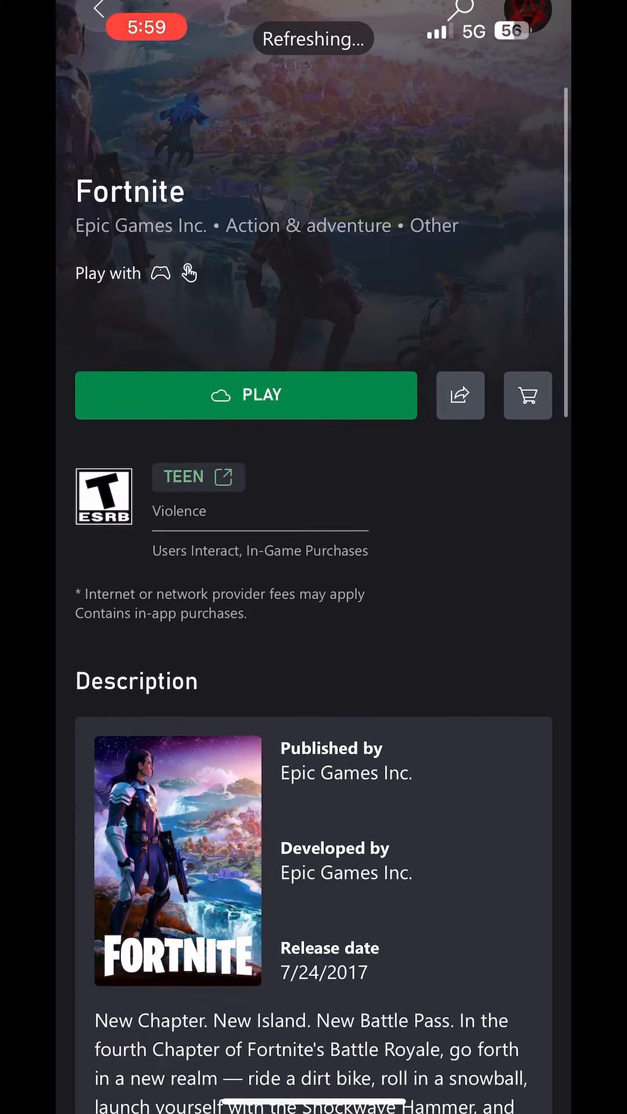
Step: Start Fortnite via Play, then hit PLAY! in the lobby to matchmake a Battle Royale
{"action": "left_click", "coordinate": [245, 395]}
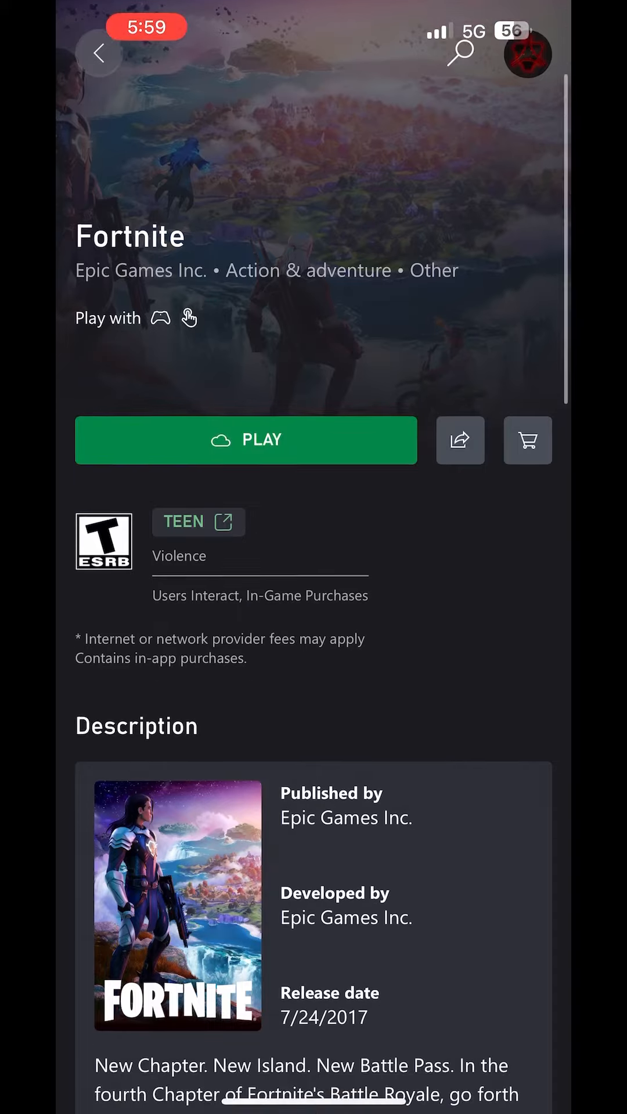
{"action": "left_click", "coordinate": [244, 440]}
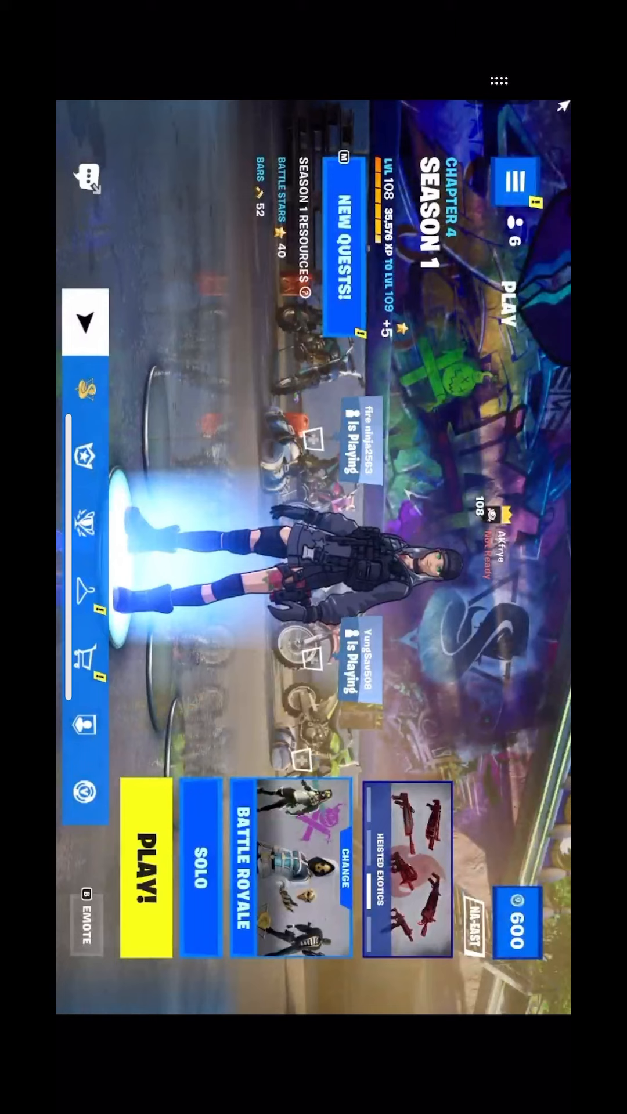
{"action": "left_click", "coordinate": [141, 881]}
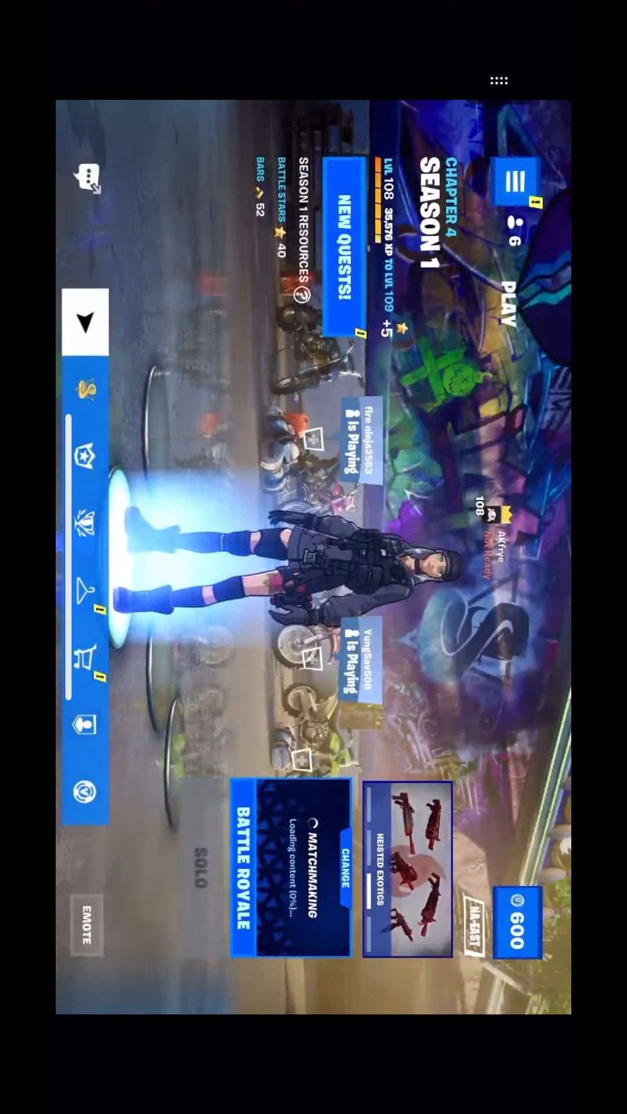